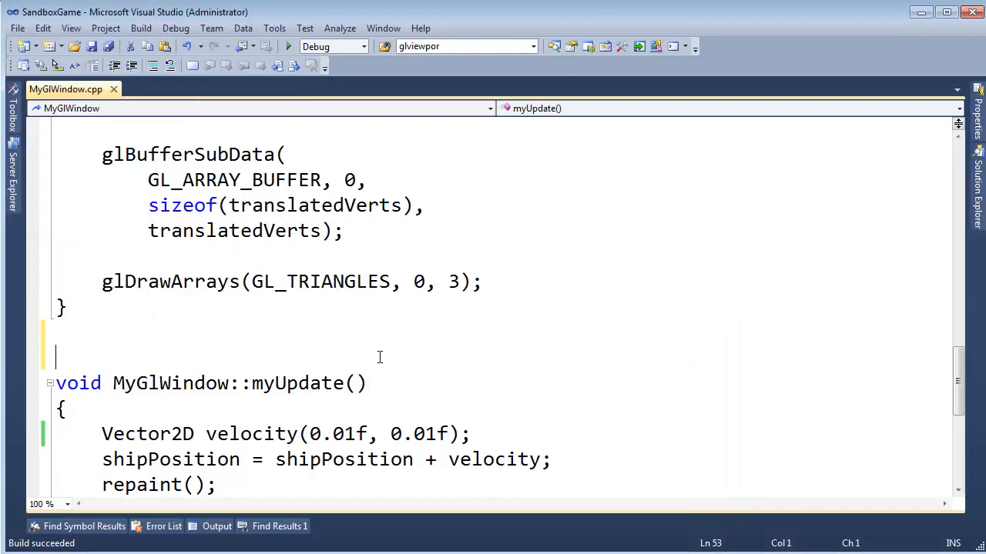
Declare int debugInt = 0 and add the condition if(debugInt++ % 20 == 0) in myUpdate().
{"action": "type", "text": "int"}
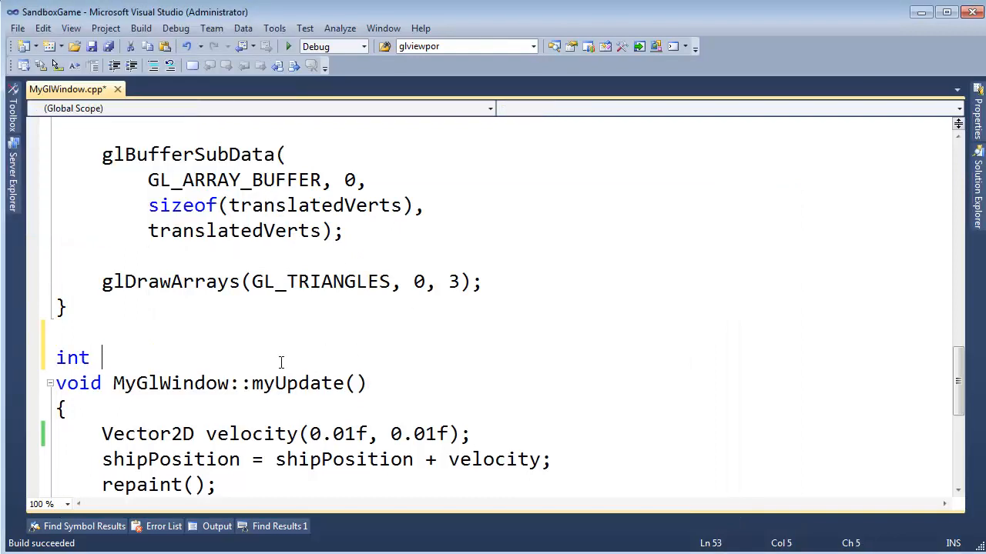
{"action": "type", "text": "debugInt = 0;"}
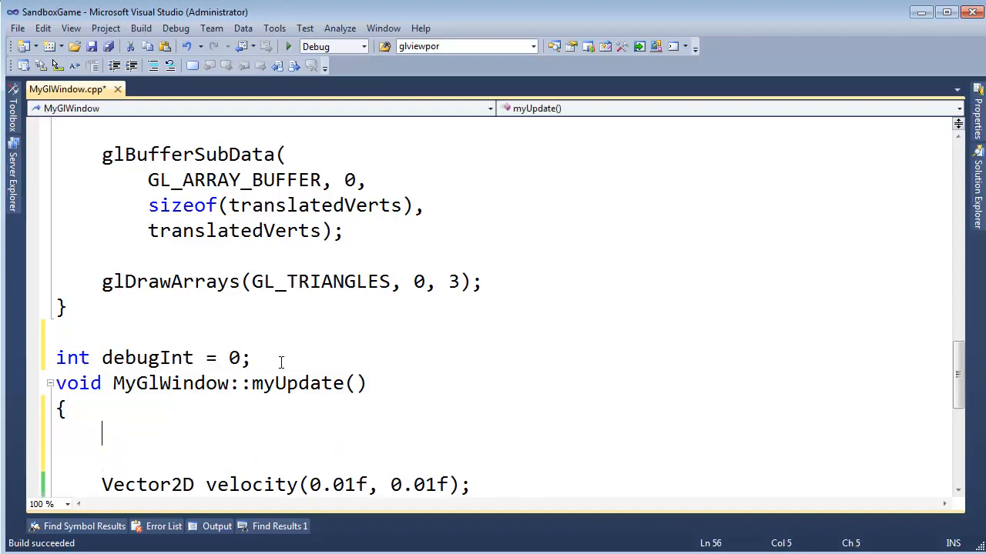
{"action": "type", "text": "if(debugin"}
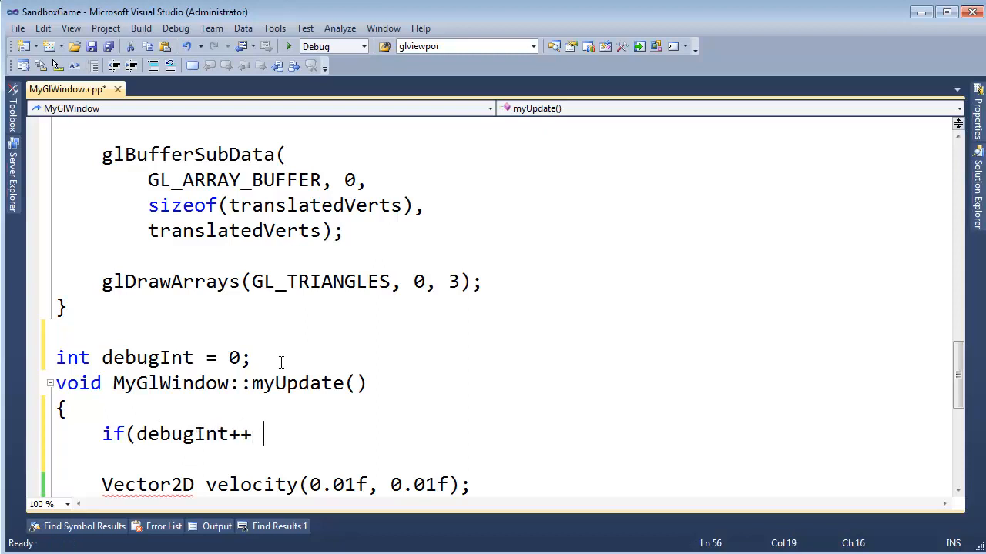
{"action": "type", "text": "%"}
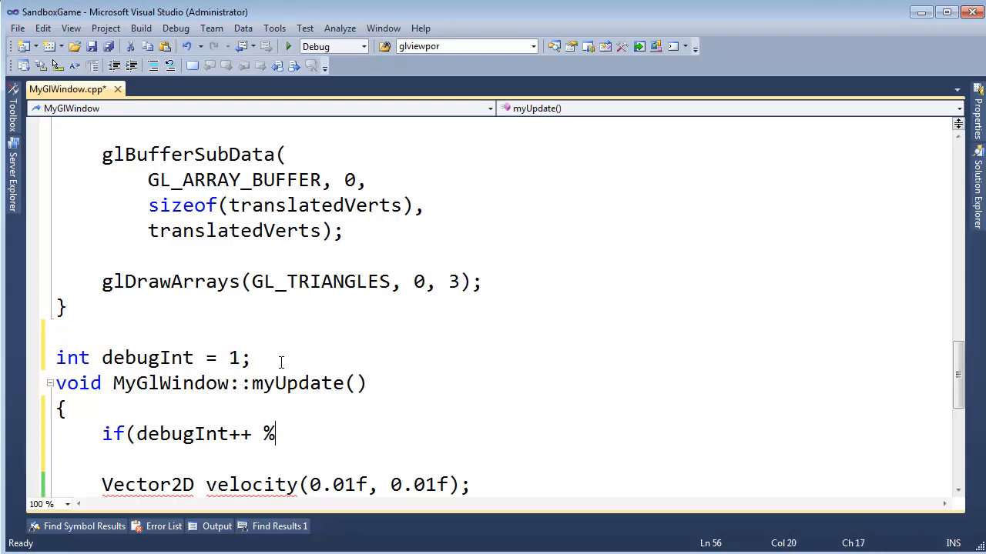
{"action": "type", "text": "20 == 0"}
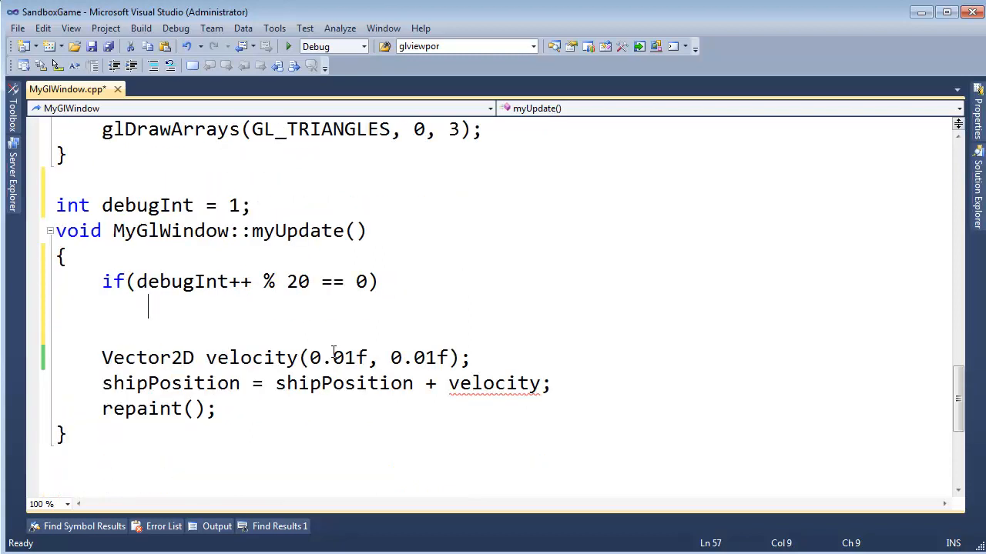
Add a for loop that prints qDebug() << "Hello" 1000 times under that condition.
{"action": "type", "text": "for(int i = 0"}
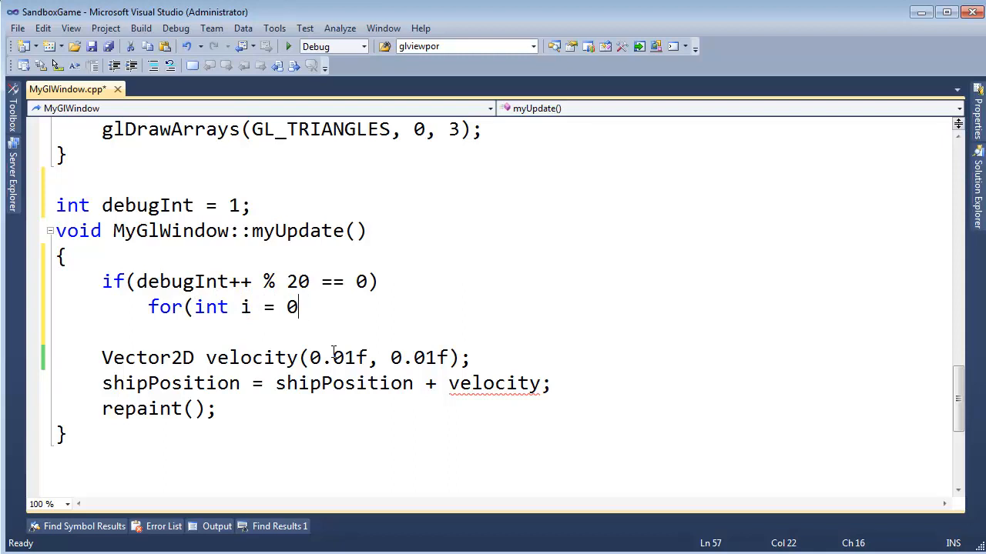
{"action": "type", "text": "; i < 1000; i++"}
{"action": "type", "text": "q"}
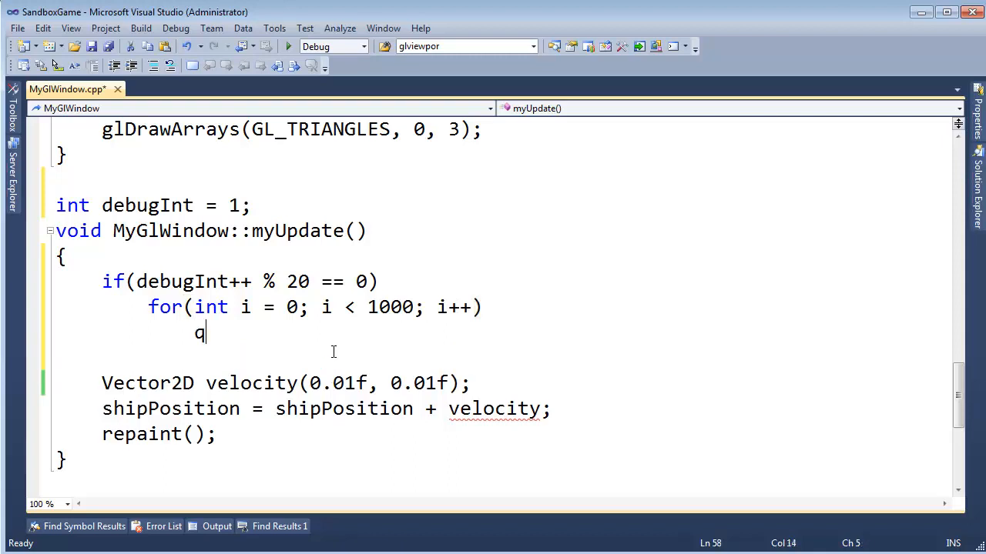
{"action": "type", "text": "De"}
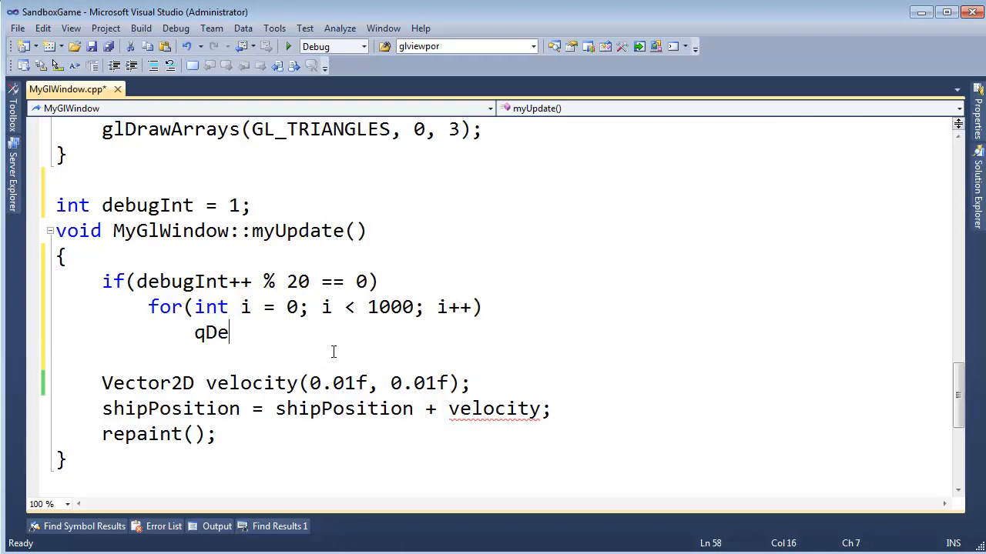
{"action": "type", "text": "bug() <<"}
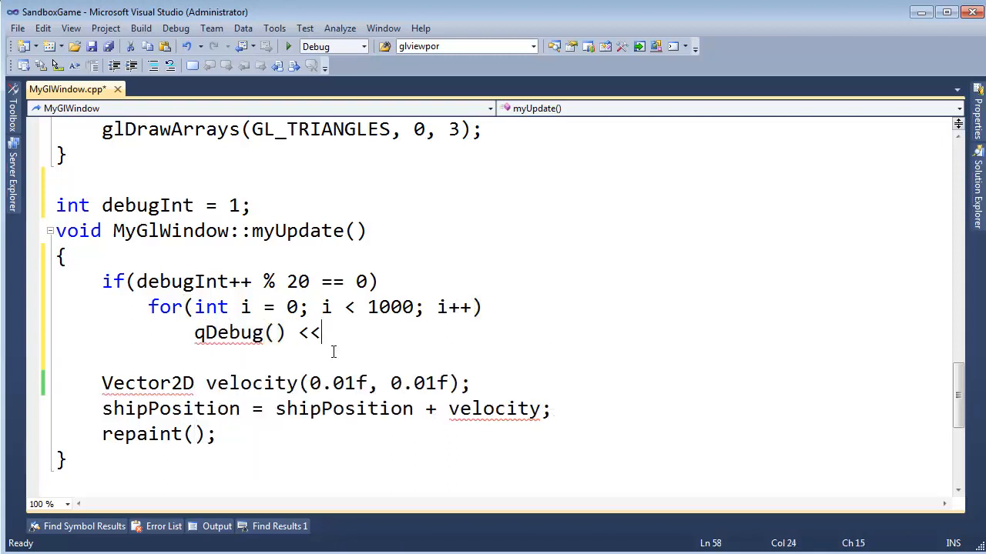
{"action": "type", "text": "\"Hel"}
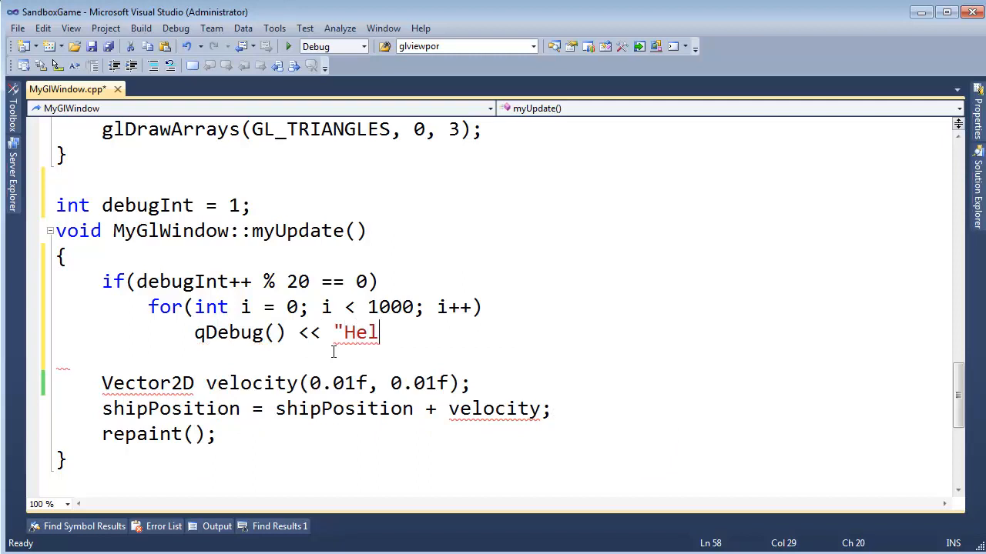
{"action": "type", "text": "lo\";"}
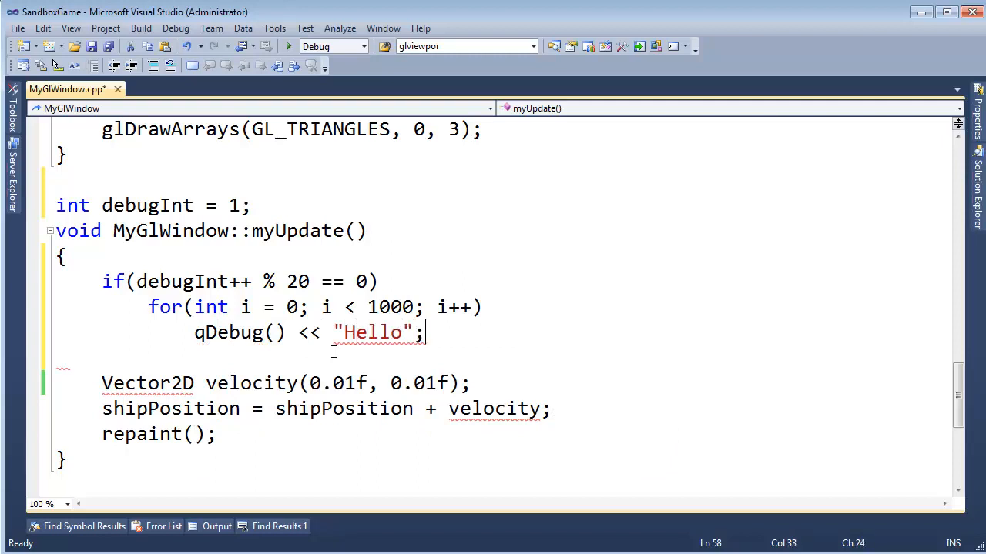
{"action": "double_click", "coordinate": [228, 331]}
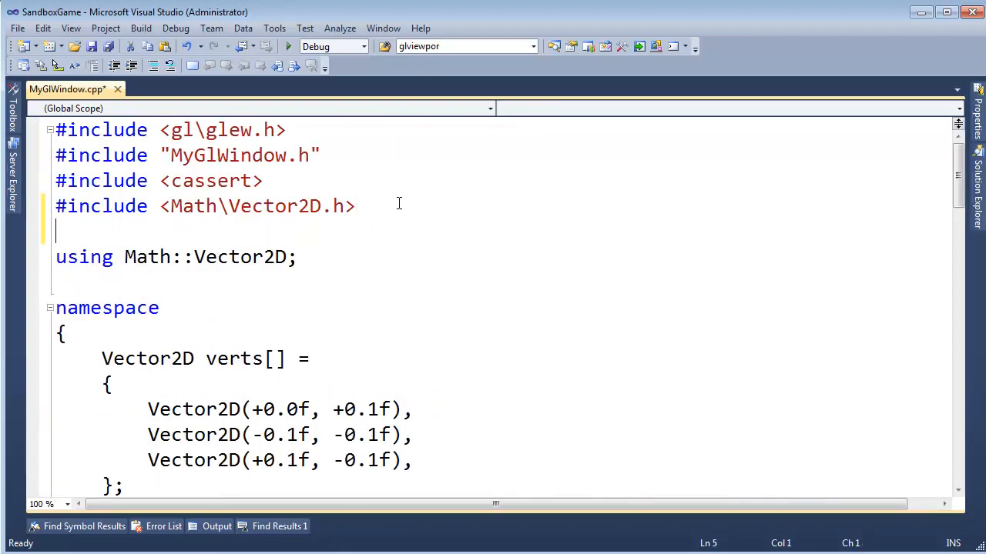
Add #include <QtCore/qdebug.h> under the includes and return to myUpdate().
{"action": "type", "text": "#include <qt"}
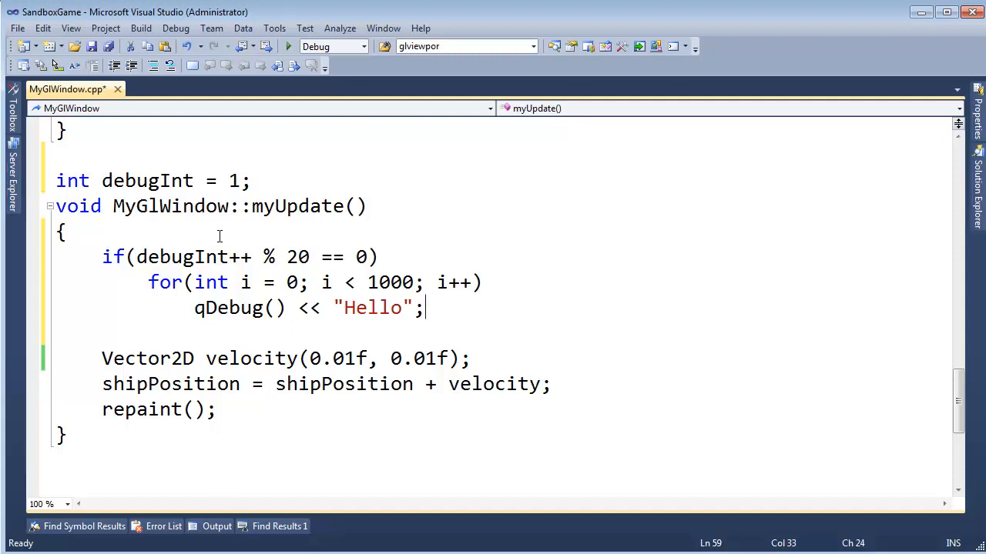
{"action": "left_click", "coordinate": [456, 293]}
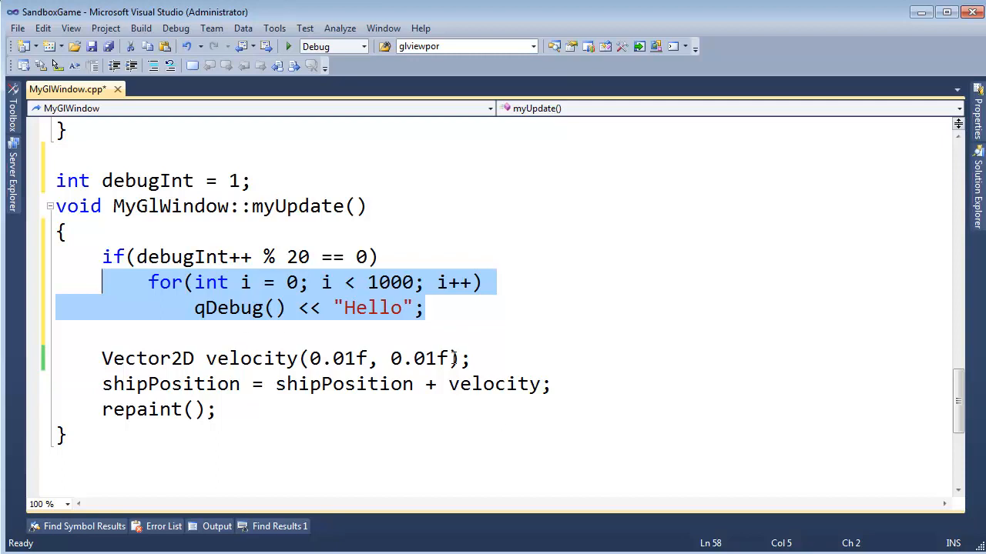
Build and run SandboxGame, close the game window, then close the leftover cmd.exe console.
{"action": "left_click", "coordinate": [318, 206]}
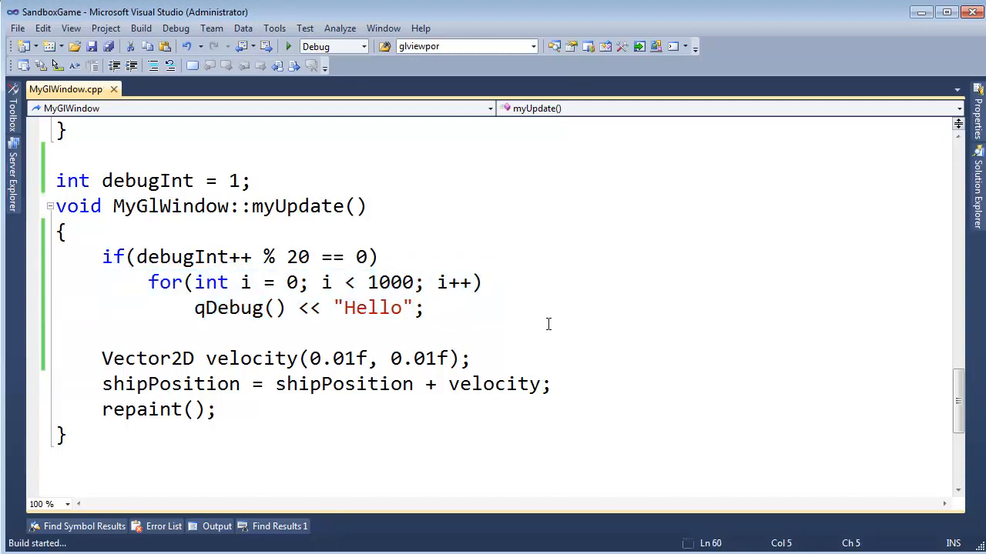
{"action": "left_click", "coordinate": [288, 47]}
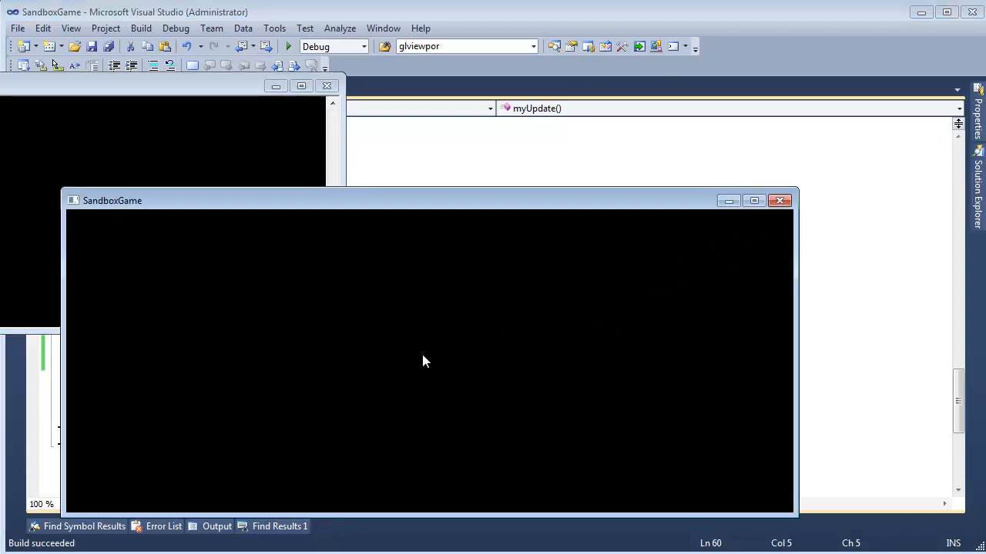
{"action": "left_click", "coordinate": [779, 201]}
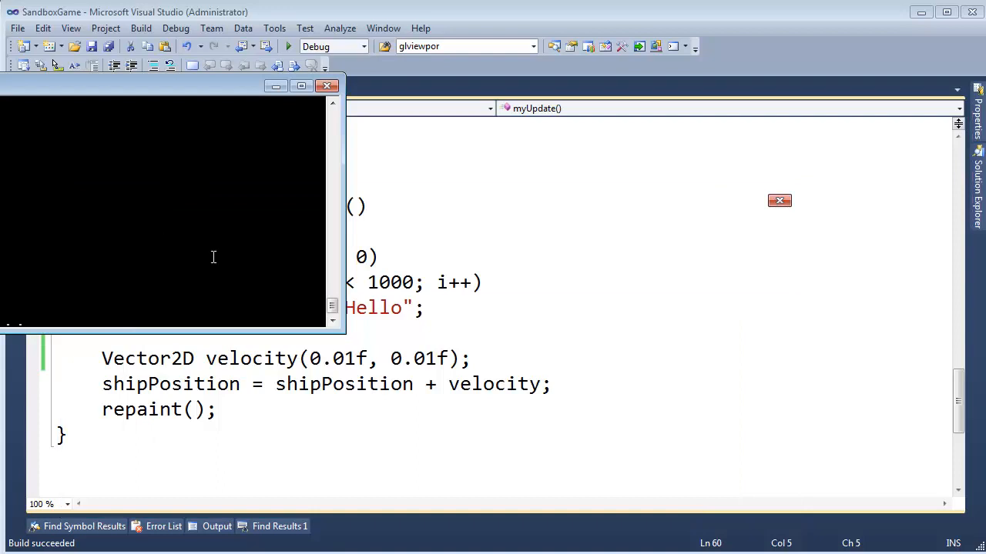
{"action": "left_click", "coordinate": [326, 86]}
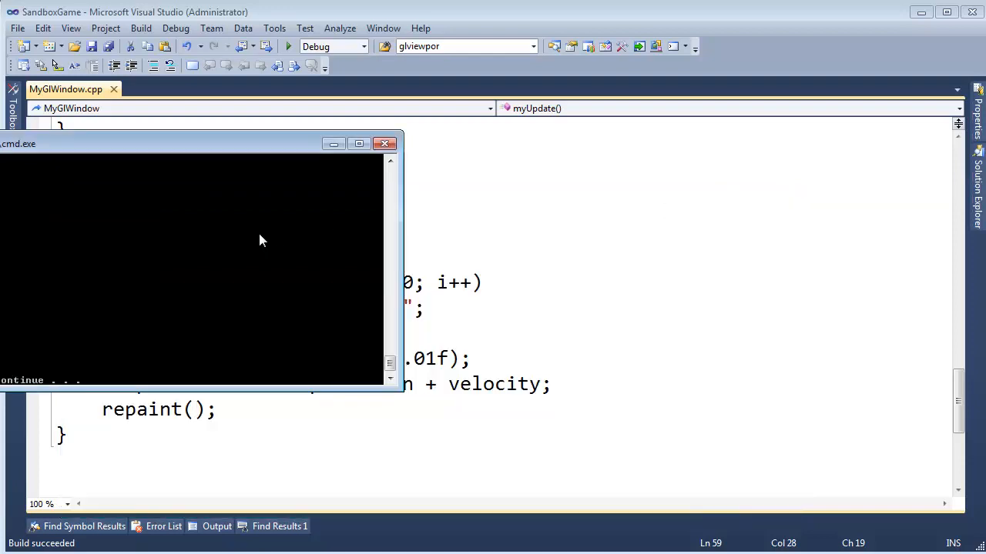
{"action": "left_click", "coordinate": [385, 144]}
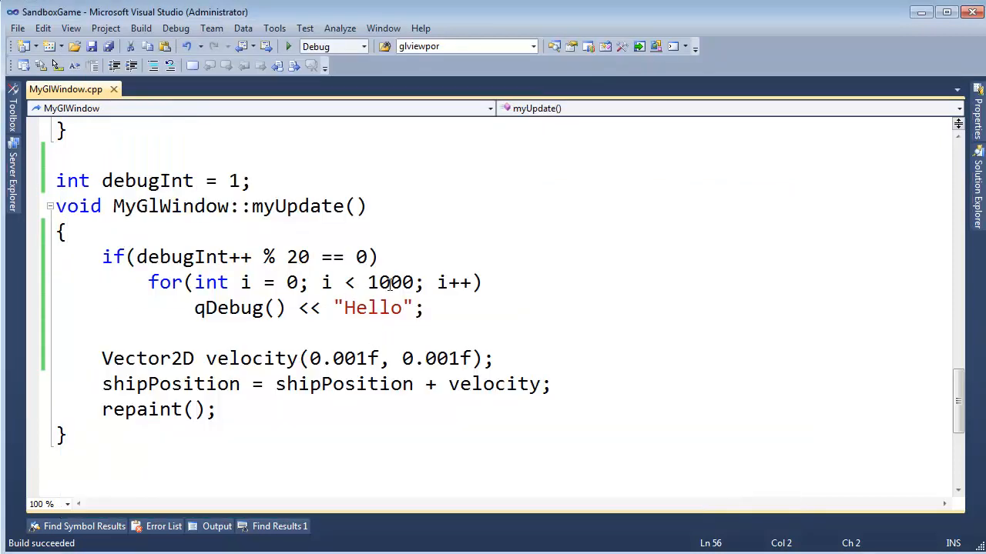
Raise the Hello loop to 10000 iterations, rebuild and run the game, then close it.
{"action": "type", "text": "0"}
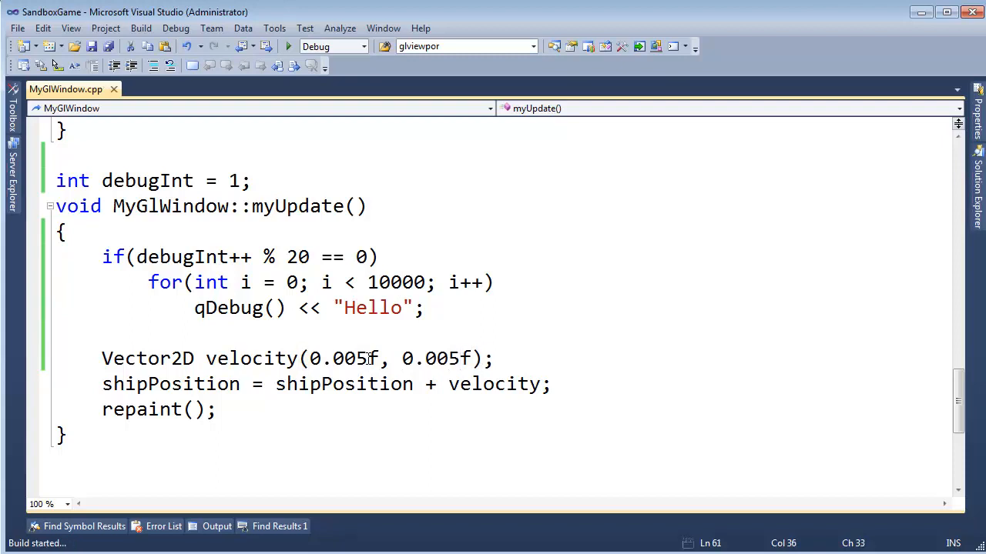
{"action": "left_click", "coordinate": [288, 46]}
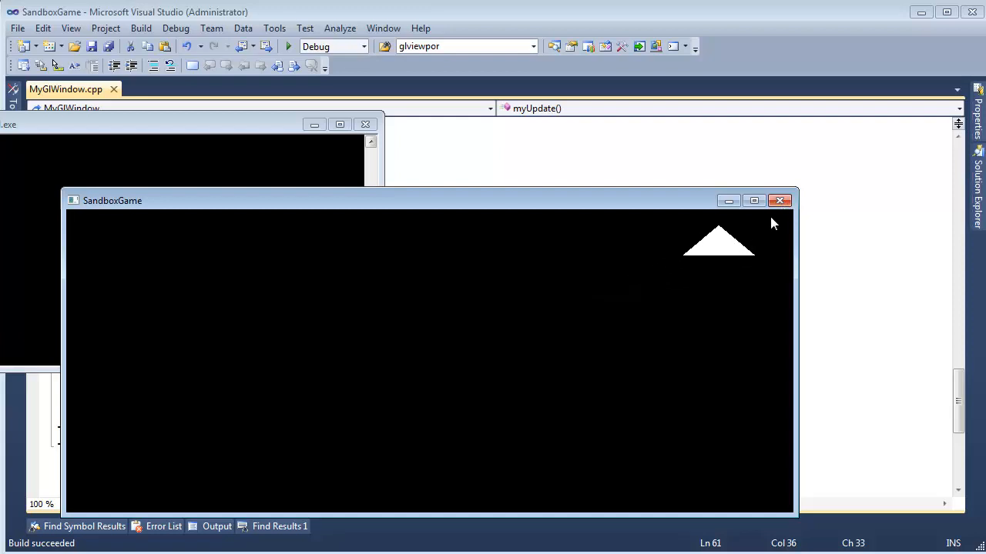
{"action": "left_click", "coordinate": [780, 200]}
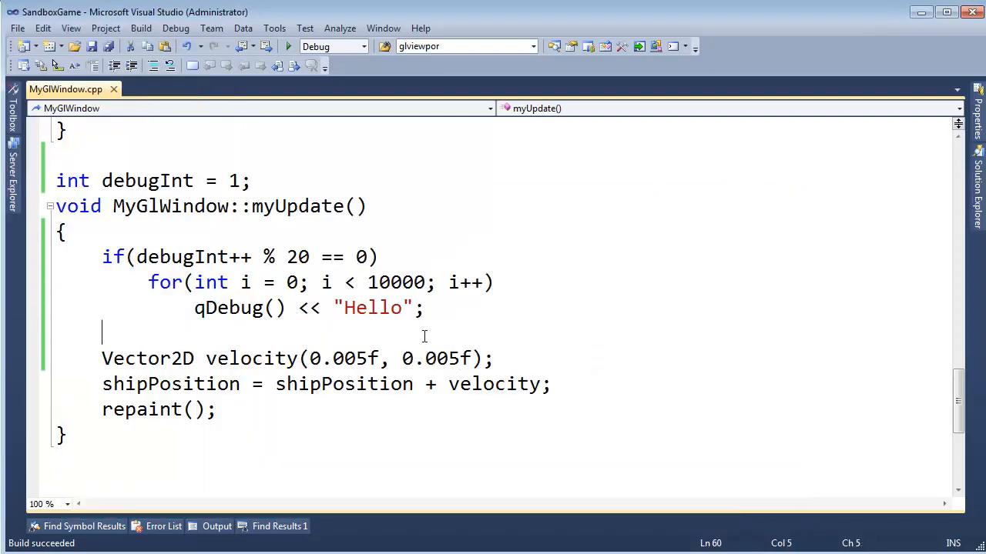
{"action": "left_click", "coordinate": [288, 47]}
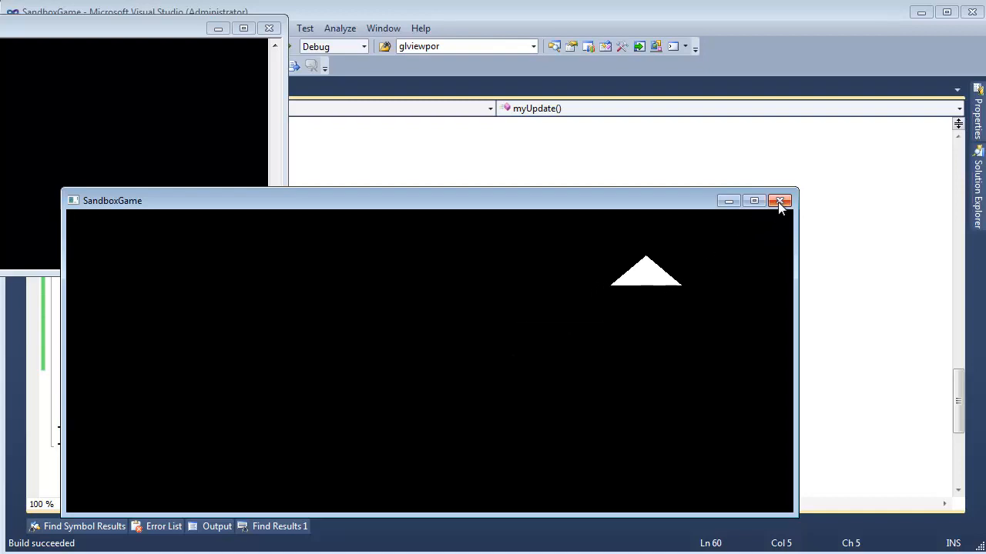
{"action": "mouse_move", "coordinate": [781, 201]}
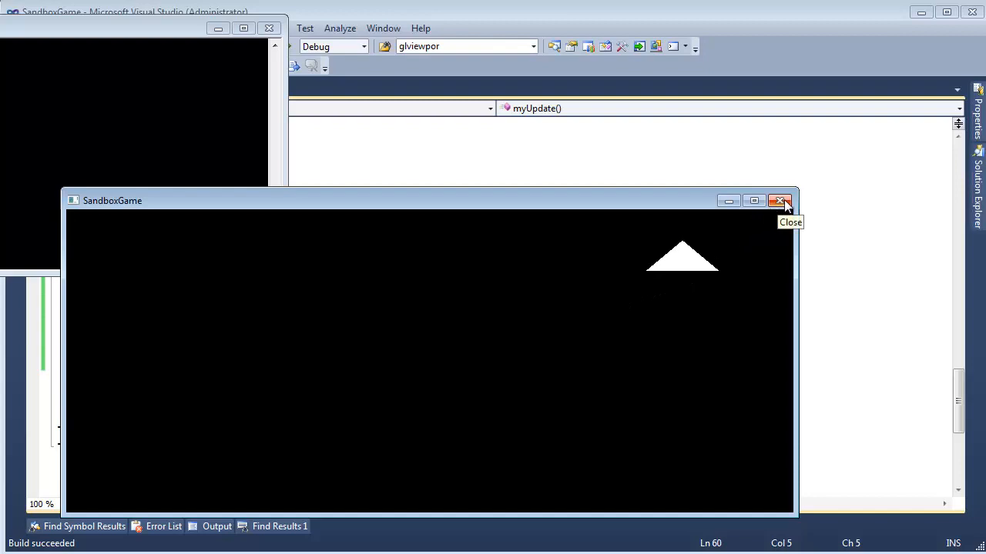
{"action": "left_click", "coordinate": [780, 201]}
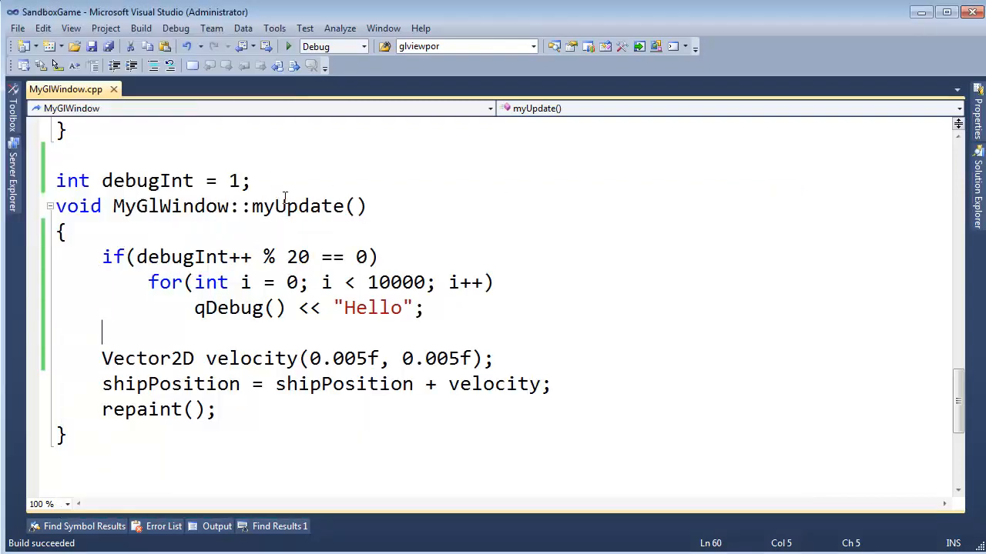
{"action": "left_click", "coordinate": [288, 46]}
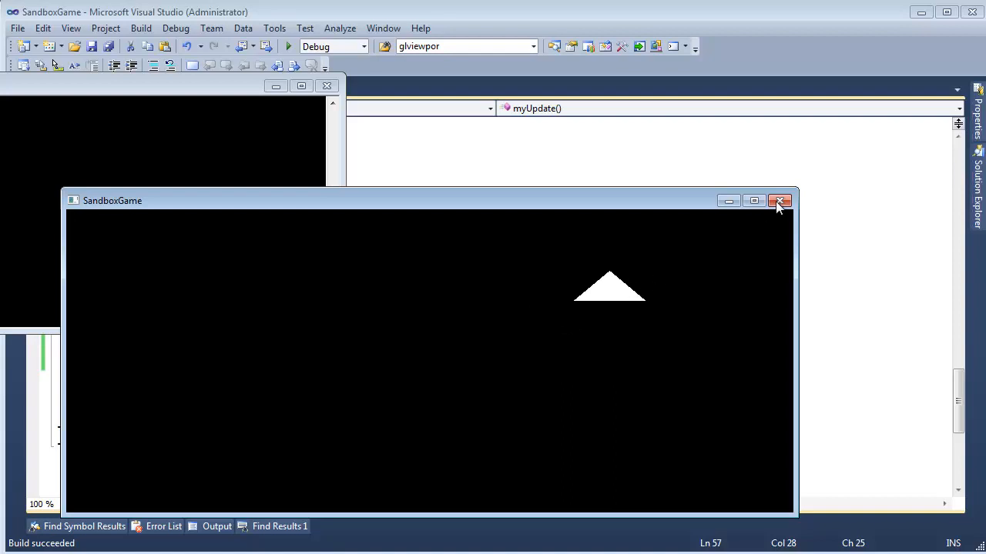
{"action": "left_click", "coordinate": [780, 201]}
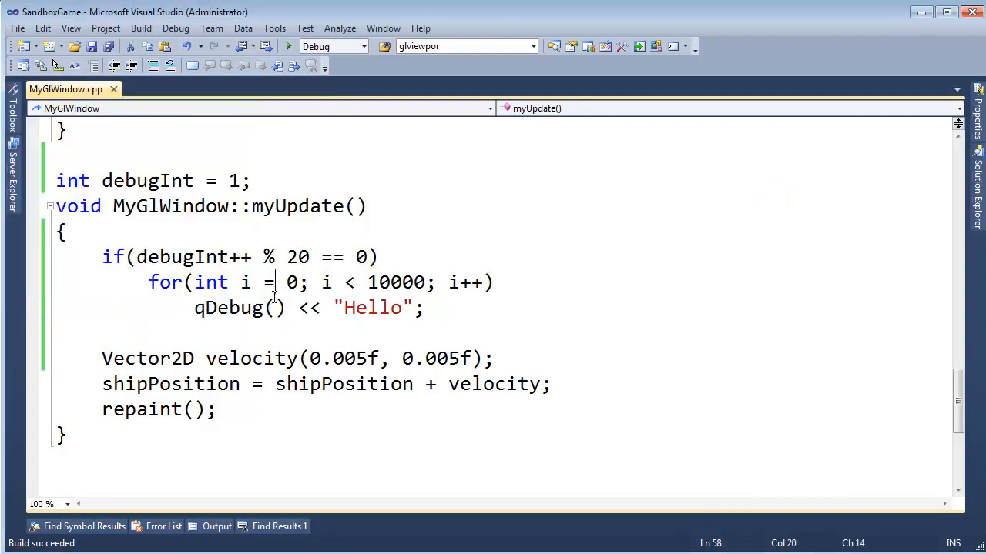
{"action": "left_click", "coordinate": [287, 46]}
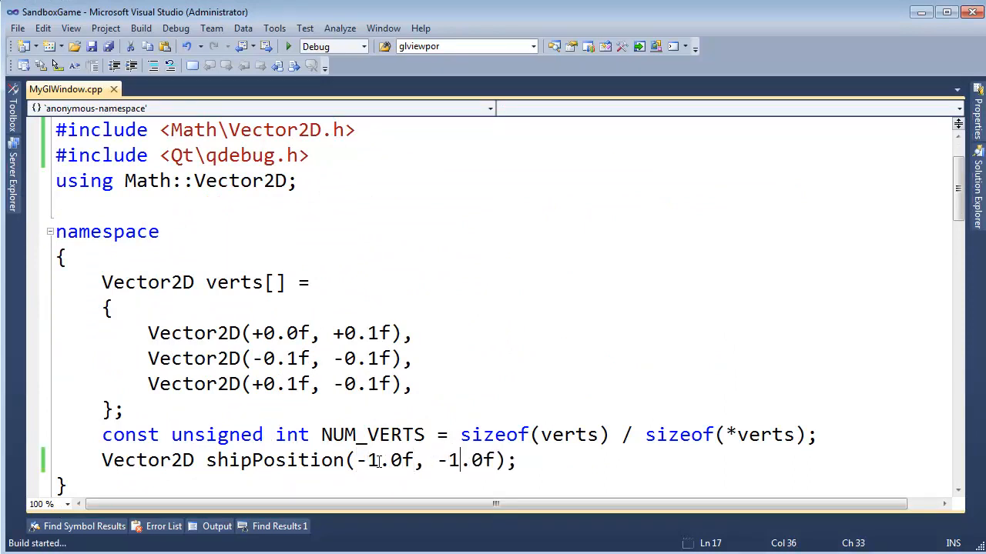
Rebuild and run with the ship starting at (-1.0f, -1.0f), then close SandboxGame.
{"action": "left_click", "coordinate": [288, 46]}
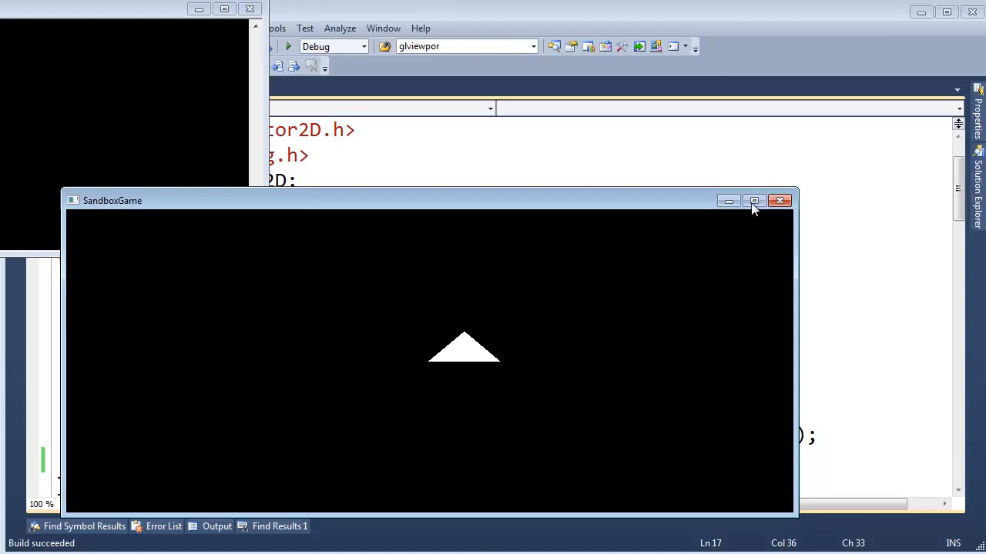
{"action": "left_click", "coordinate": [780, 201]}
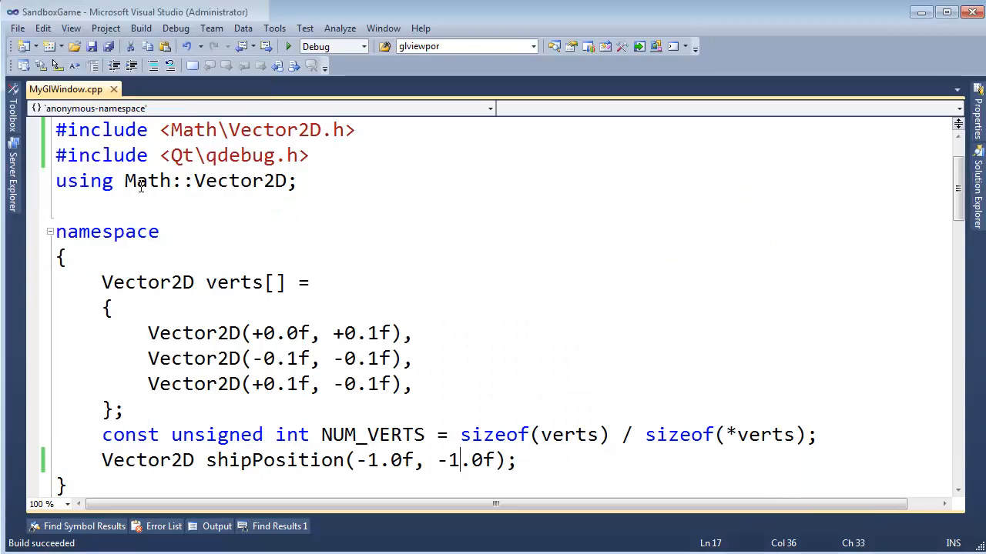
{"action": "mouse_move", "coordinate": [142, 180]}
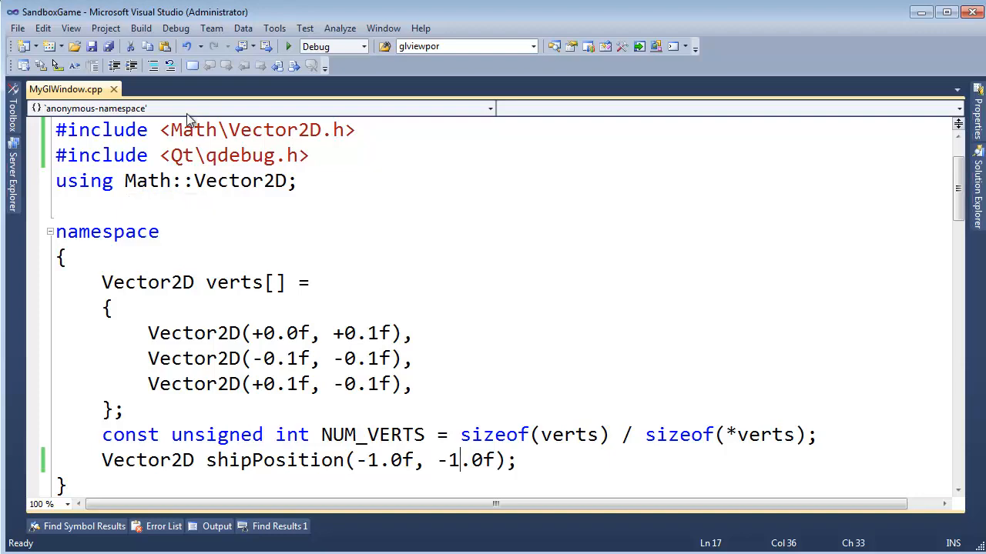
Scroll down MyGlWindow.cpp to the myUpdate() function.
{"action": "scroll", "scroll_direction": "down", "scroll_amount": 3}
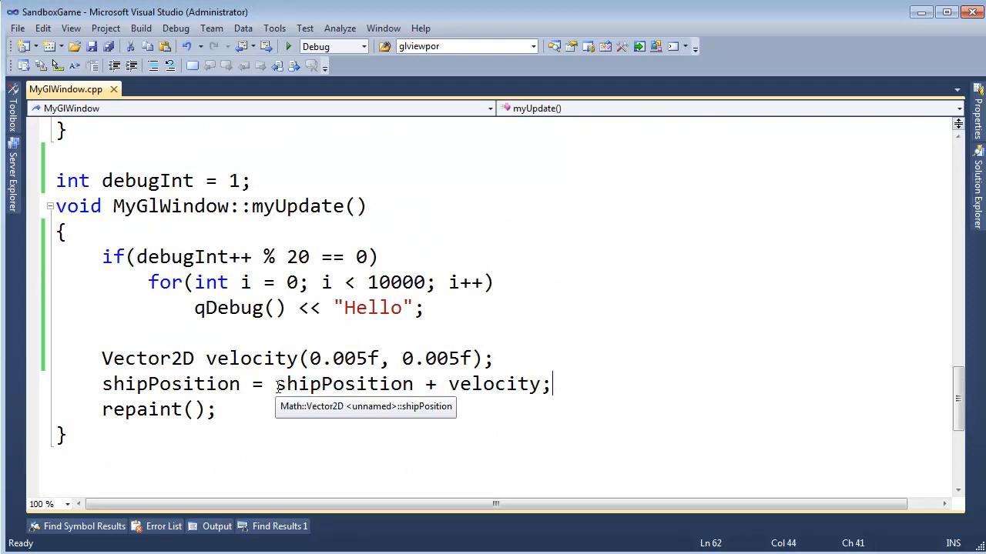
{"action": "mouse_move", "coordinate": [496, 383]}
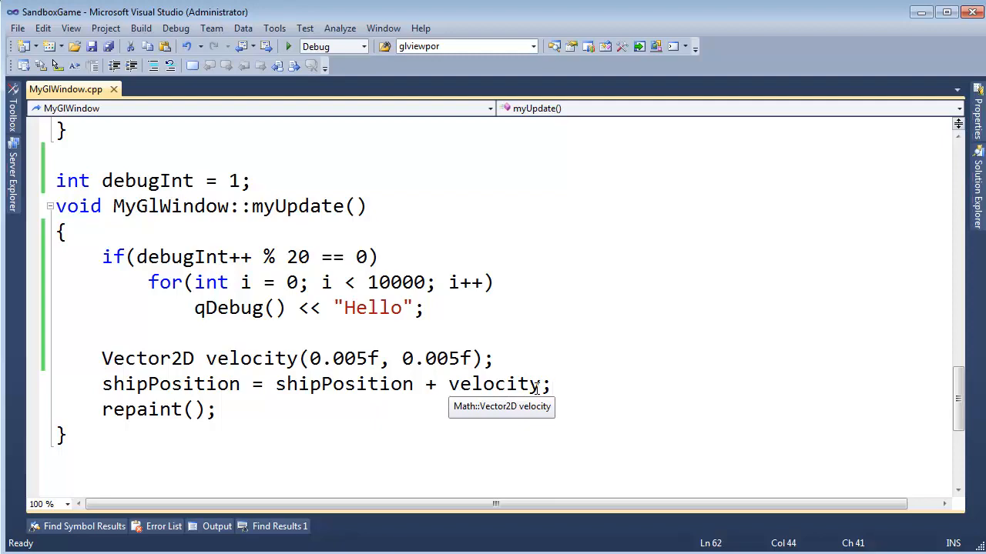
{"action": "mouse_move", "coordinate": [955, 546]}
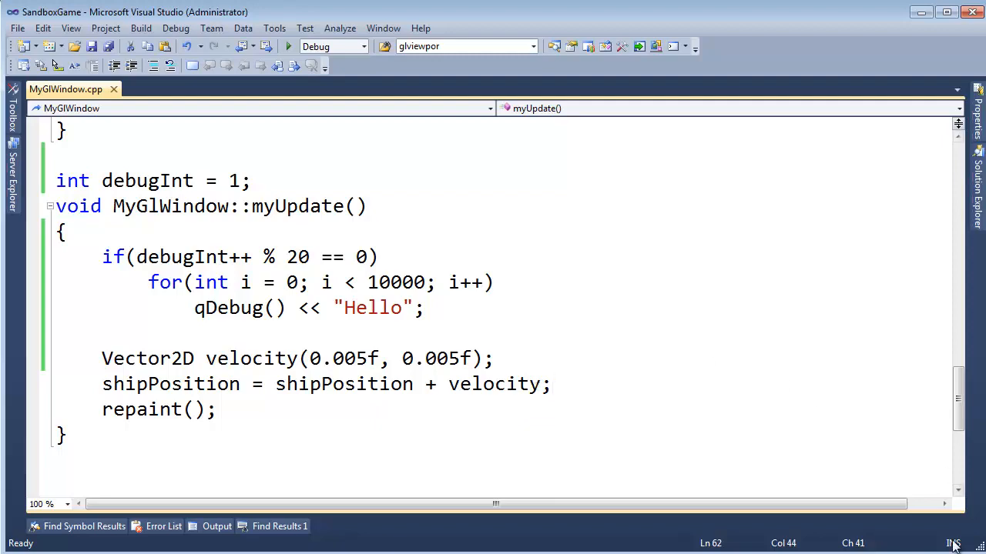